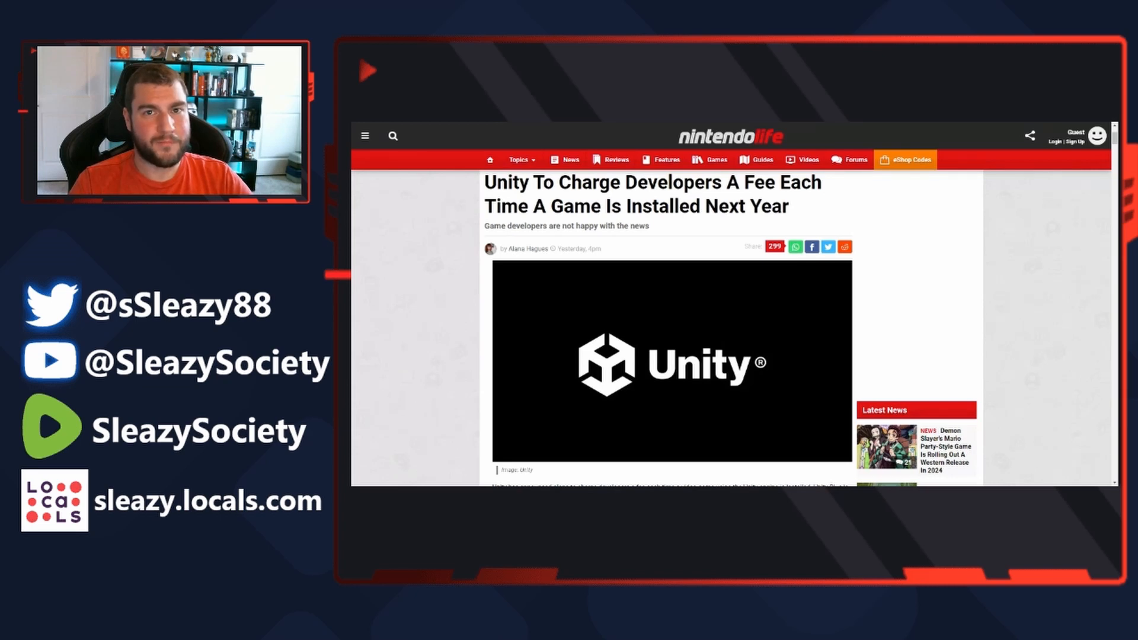
scroll("down", 3)
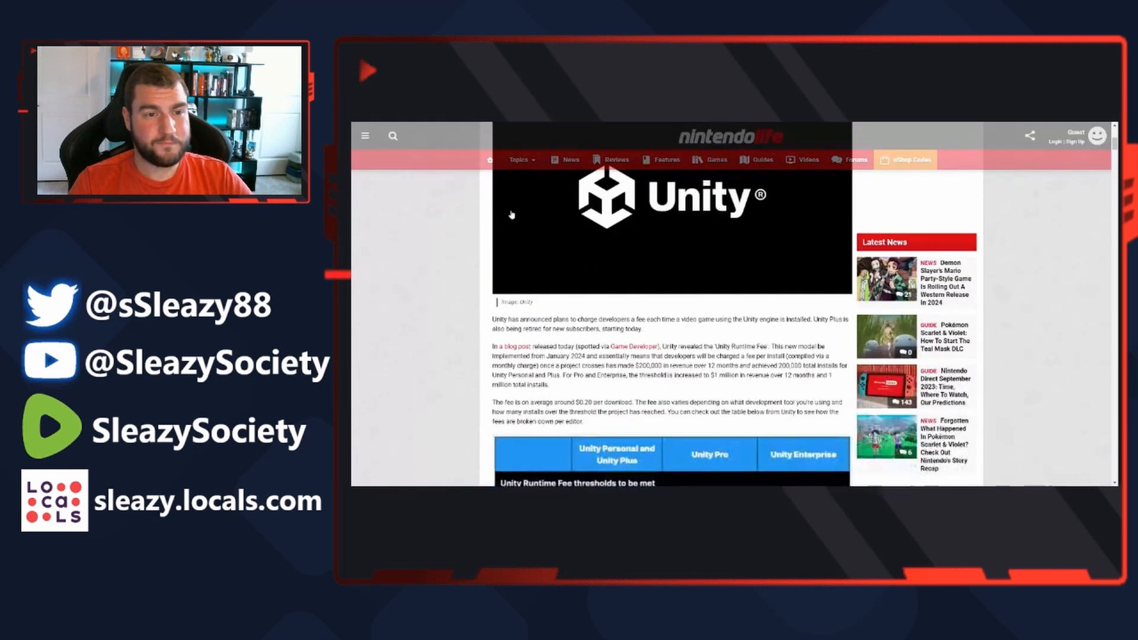
scroll("down", 3)
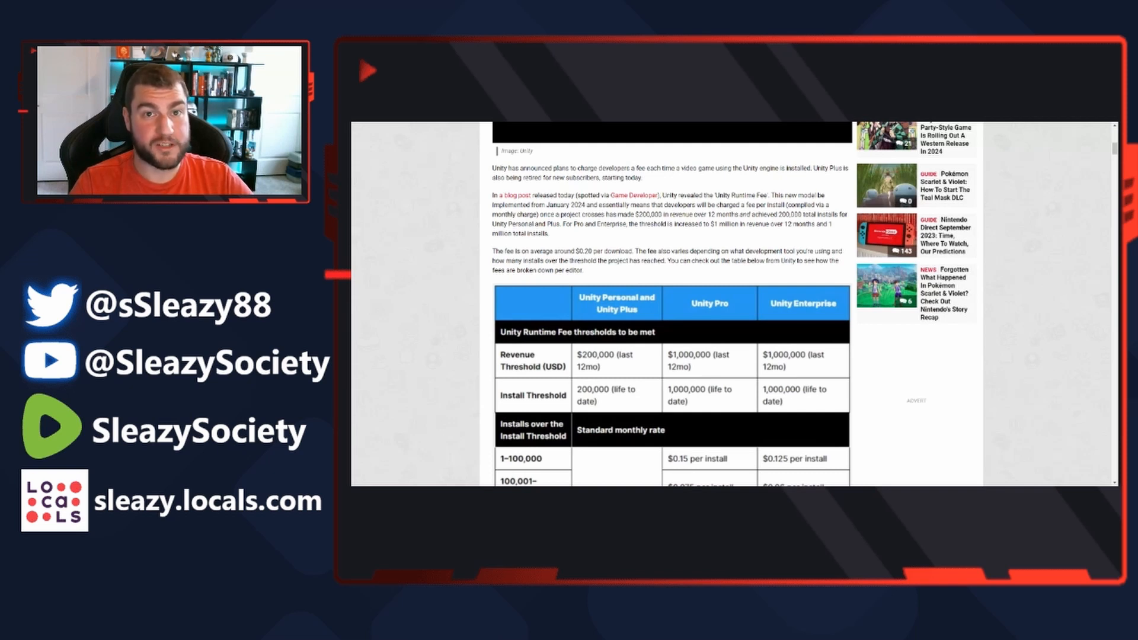
scroll("down", 3)
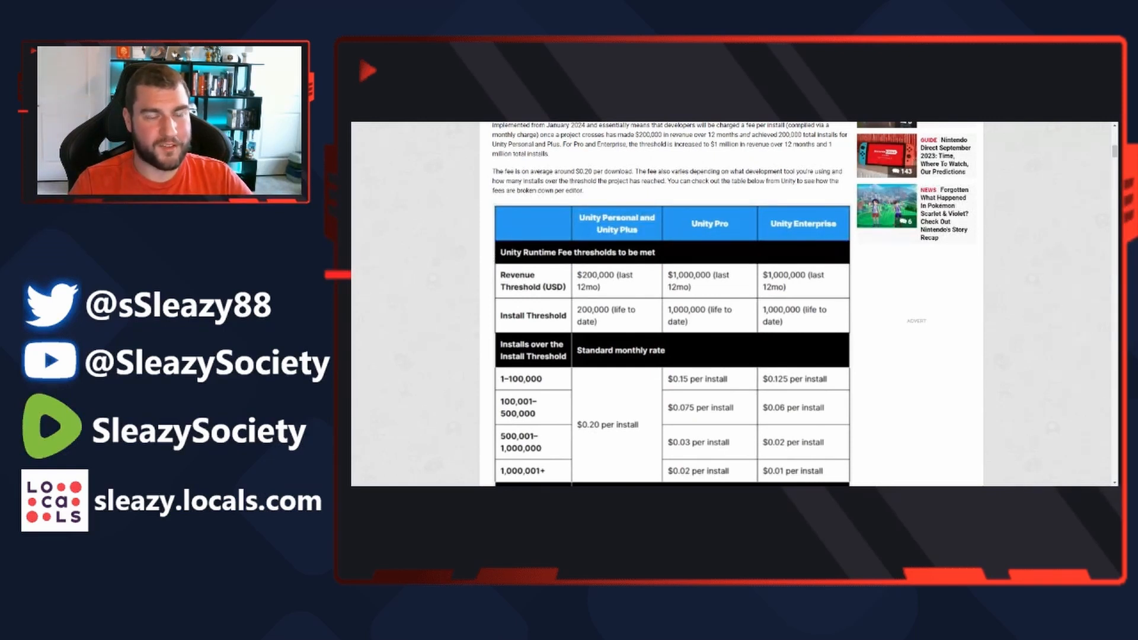
scroll("down", 3)
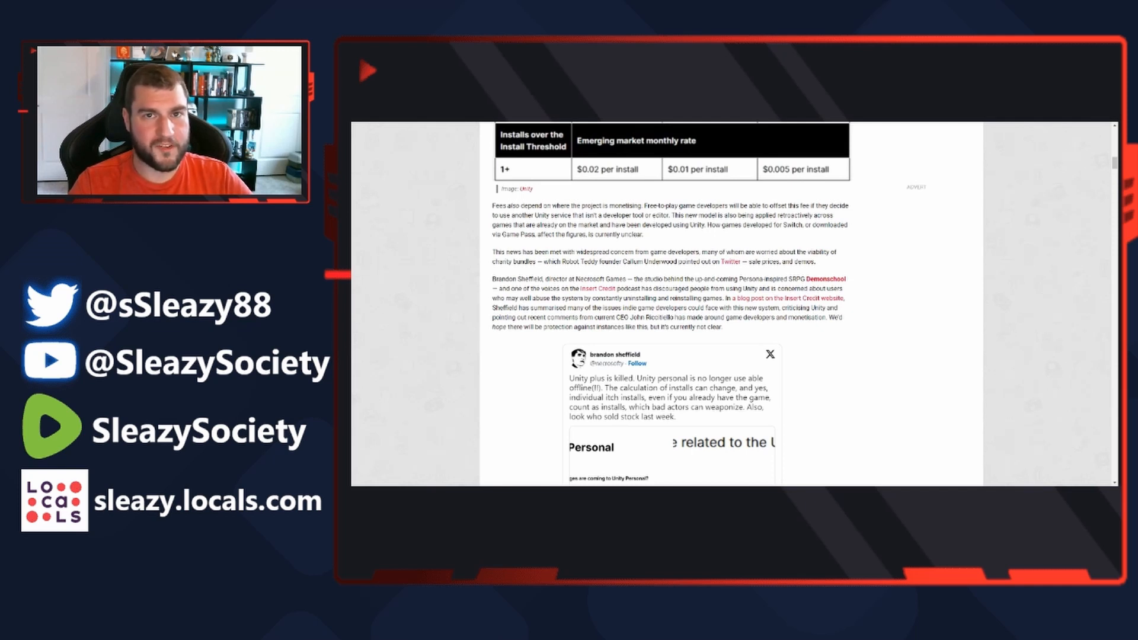
scroll("down", 3)
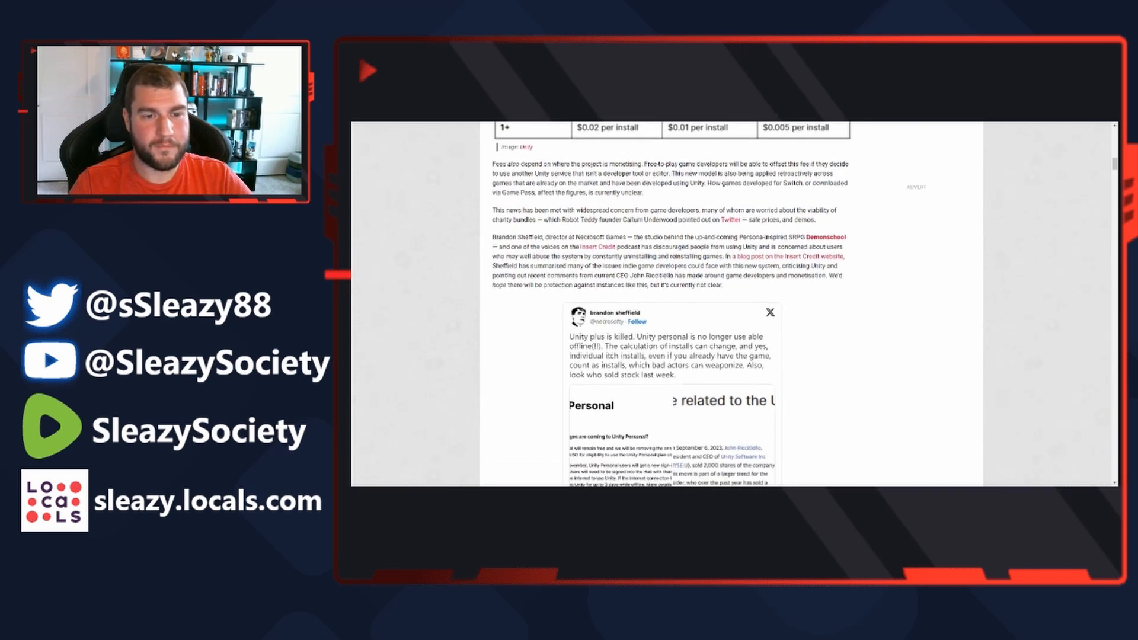
scroll("down", 3)
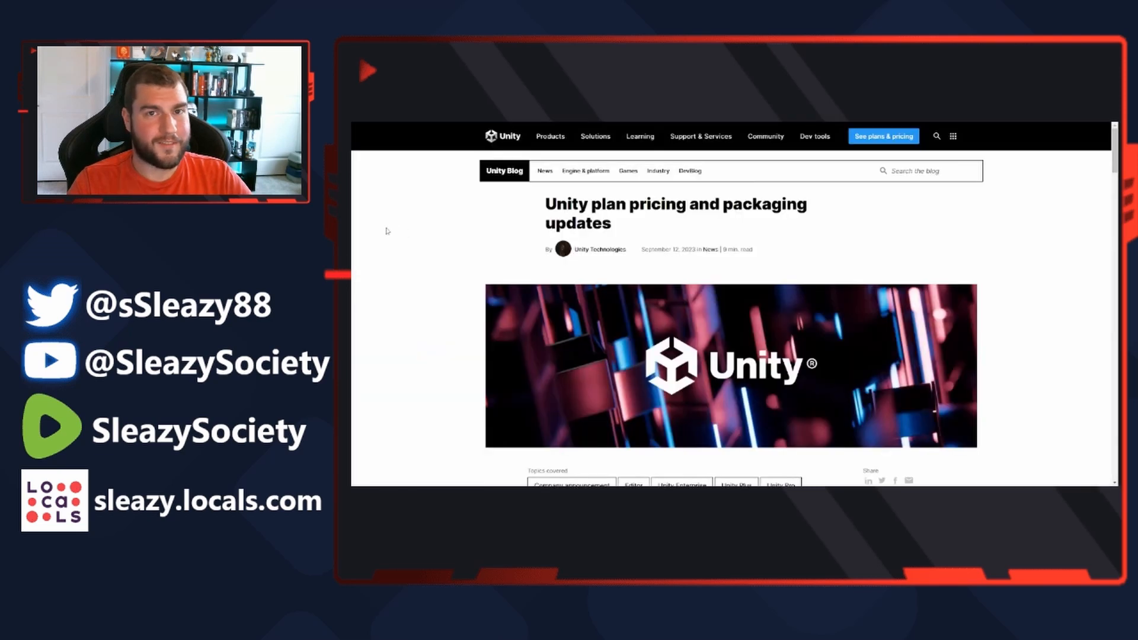
mouse_move(468, 258)
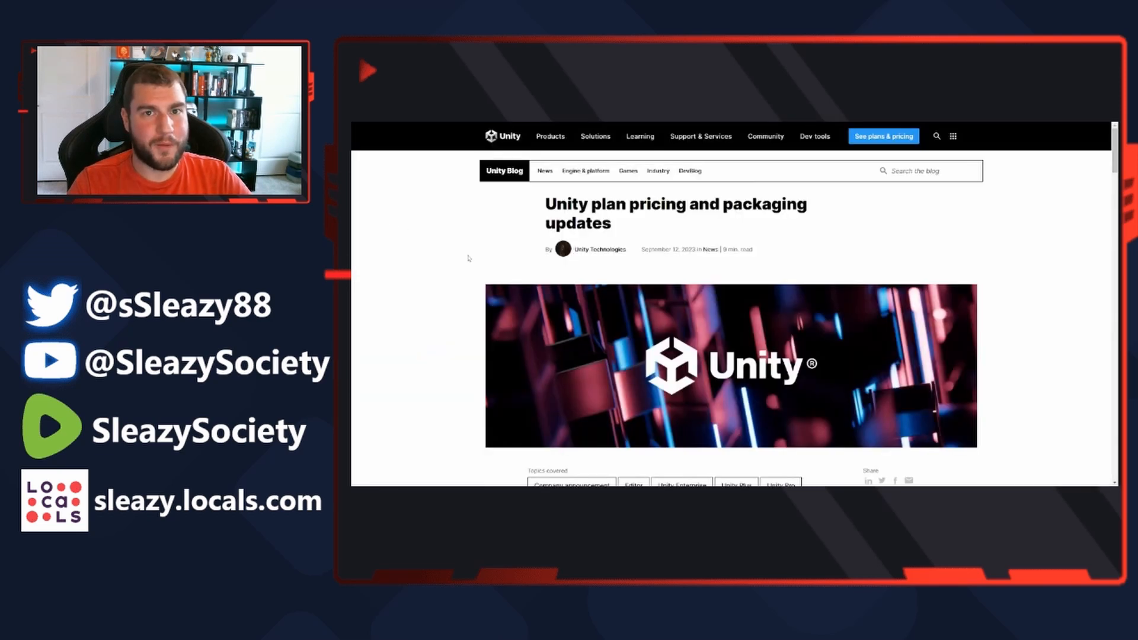
scroll("down", 3)
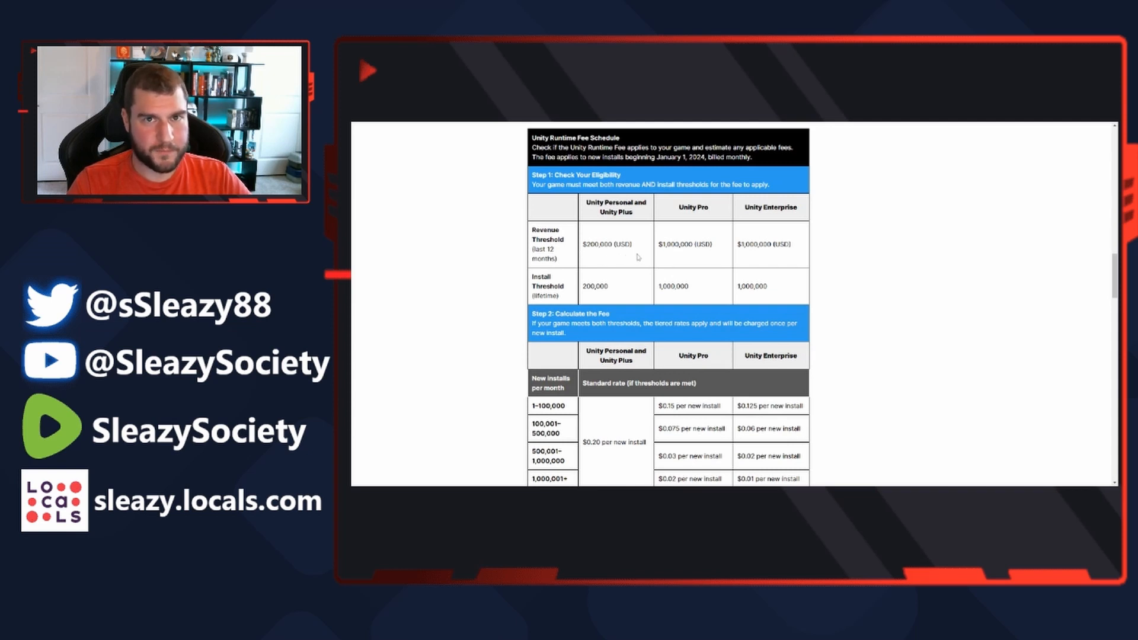
mouse_move(606, 304)
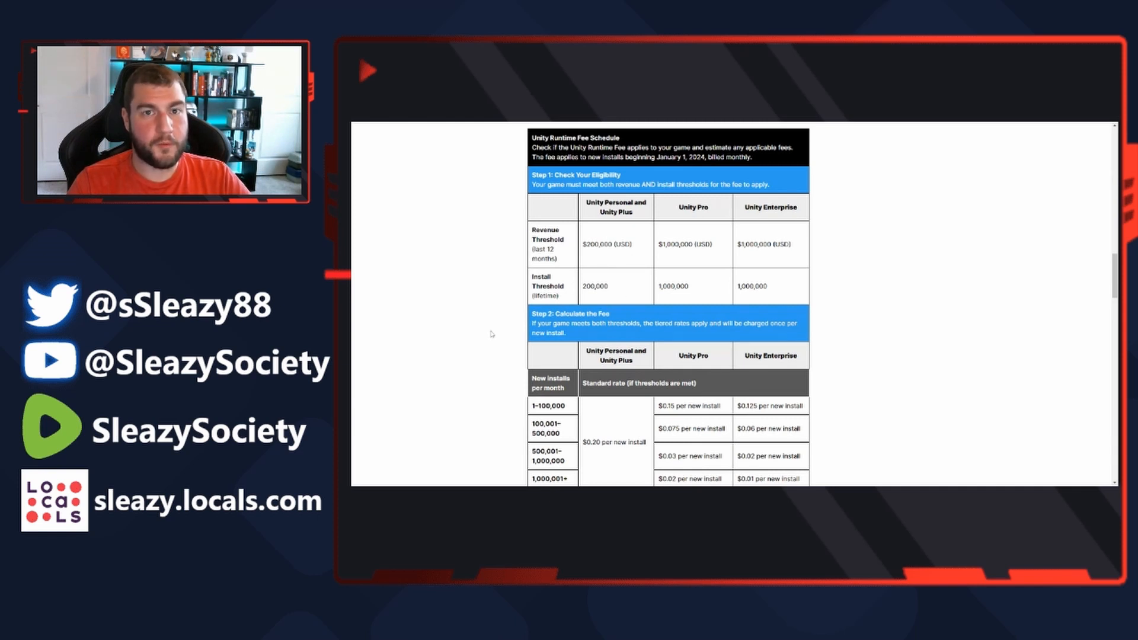
mouse_move(590, 342)
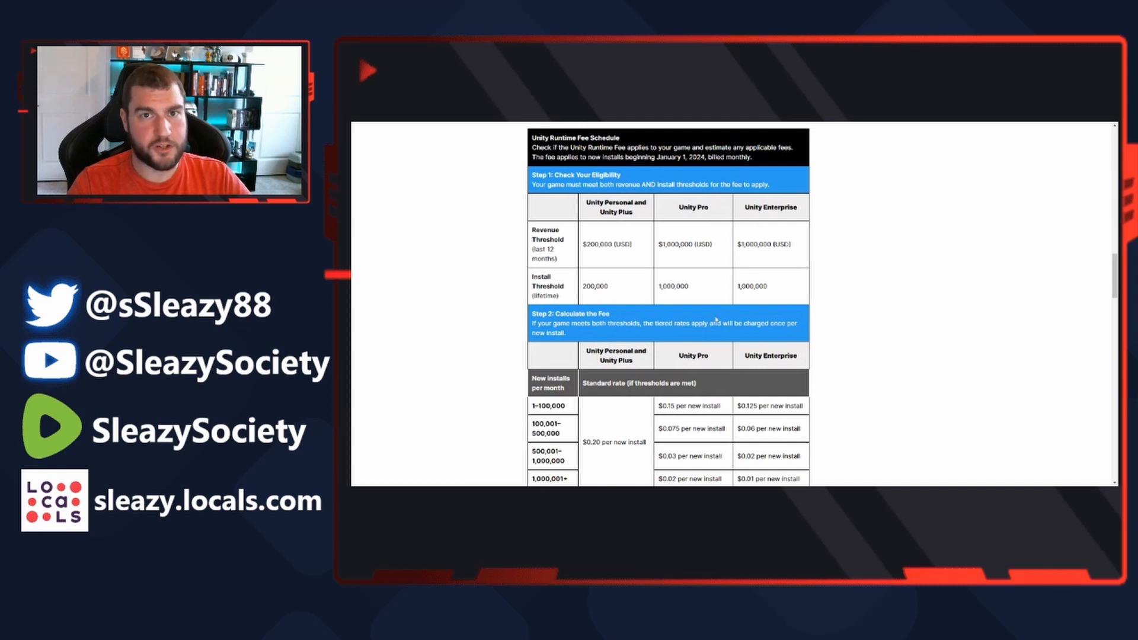
scroll("down", 3)
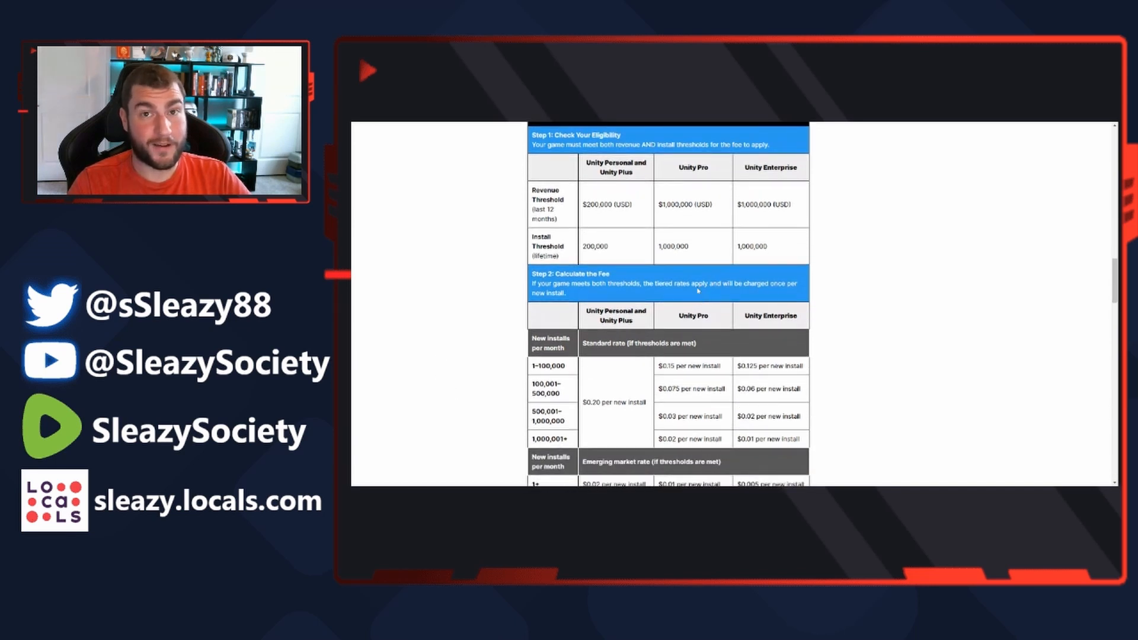
scroll("down", 3)
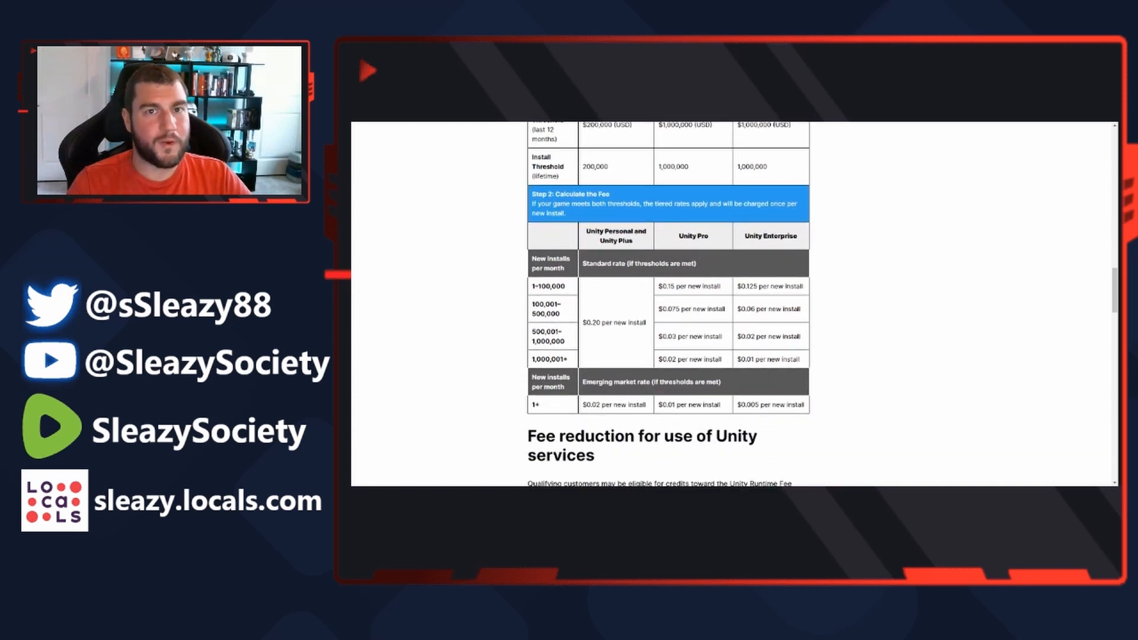
mouse_move(627, 334)
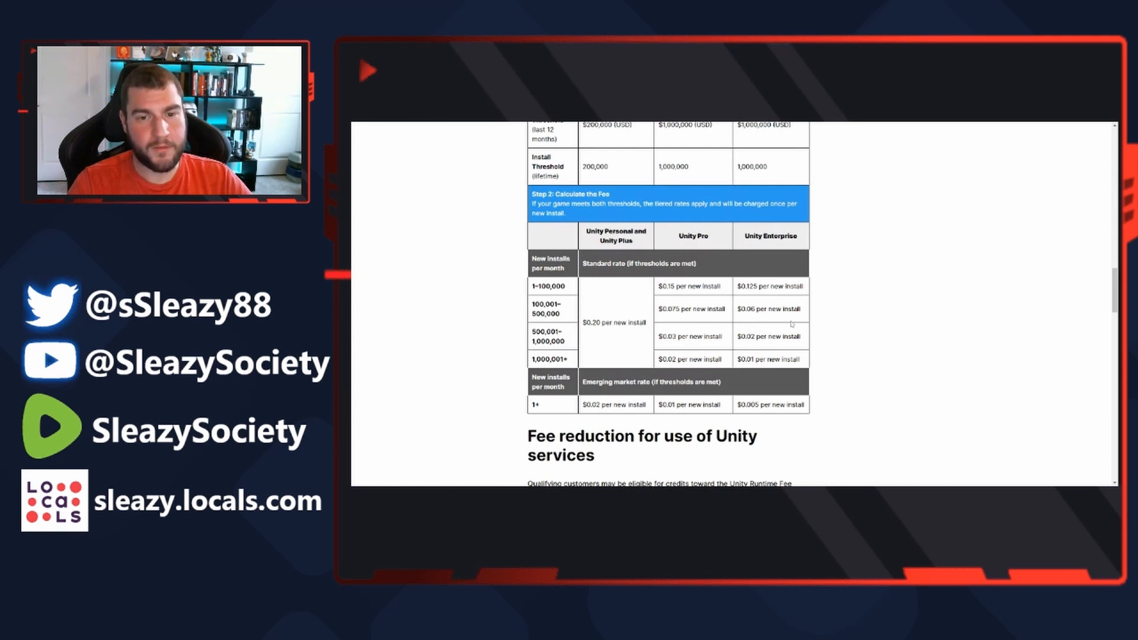
mouse_move(840, 356)
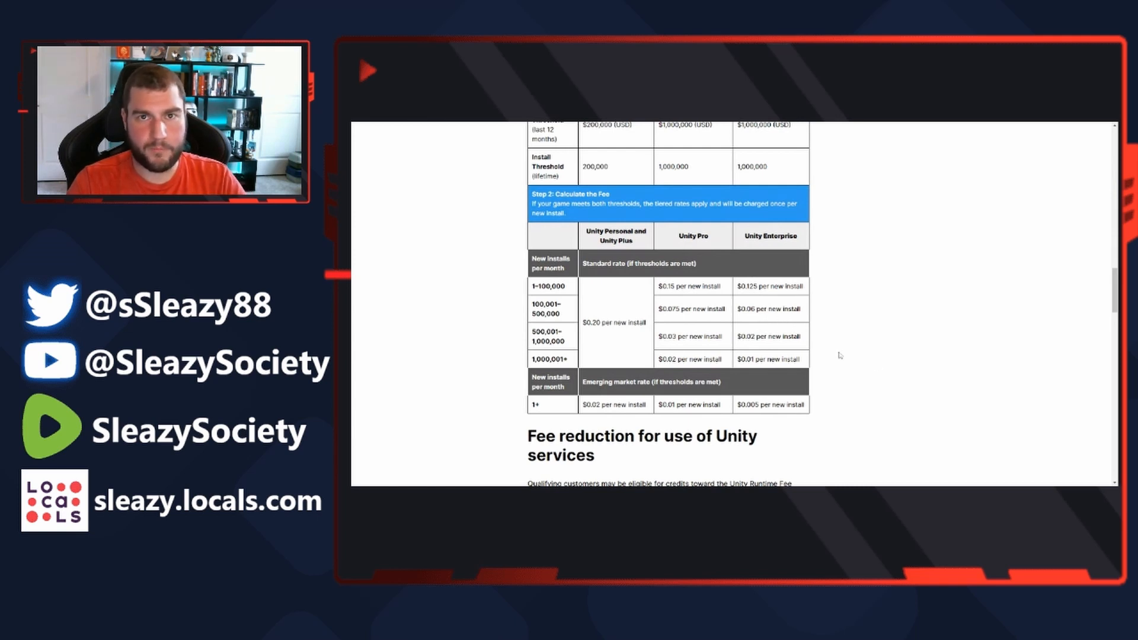
mouse_move(812, 411)
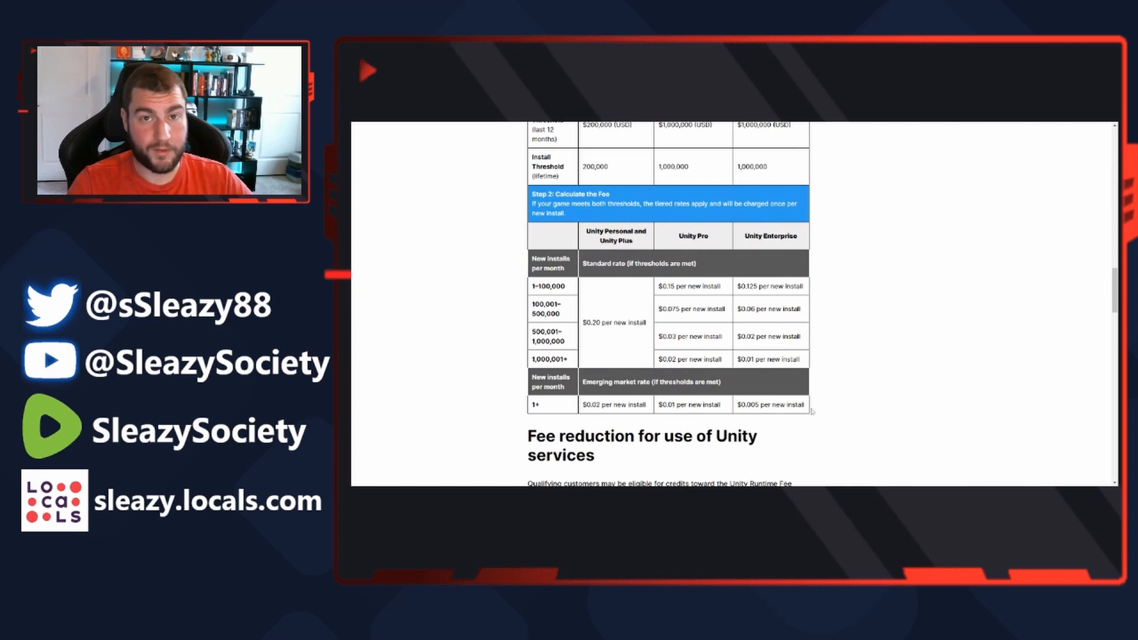
scroll("down", 3)
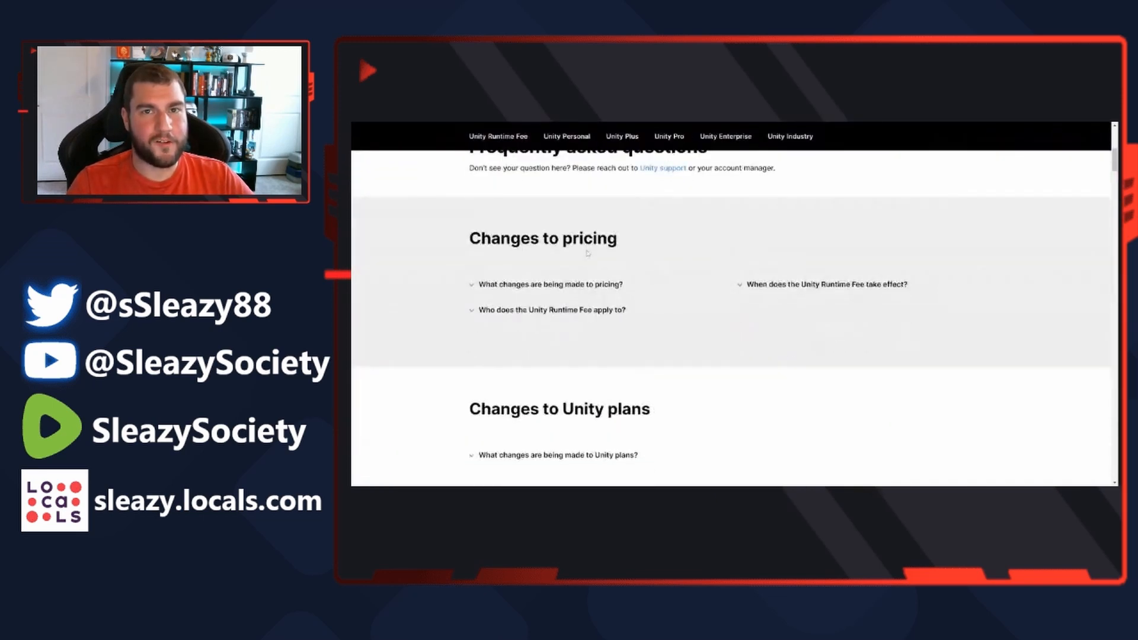
scroll("up", 3)
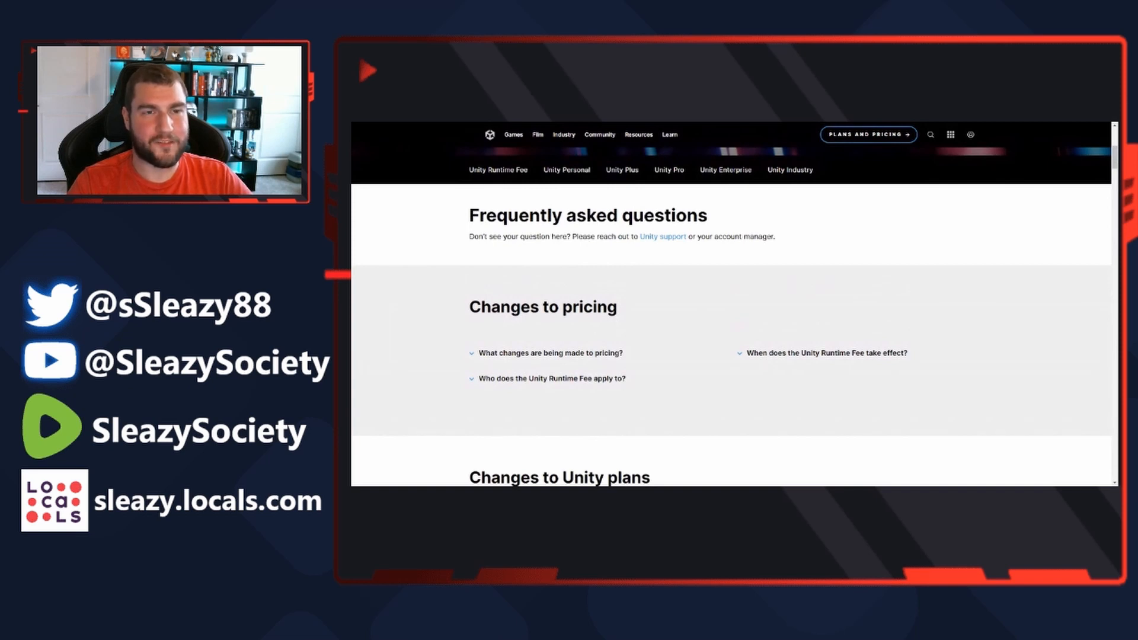
scroll("down", 3)
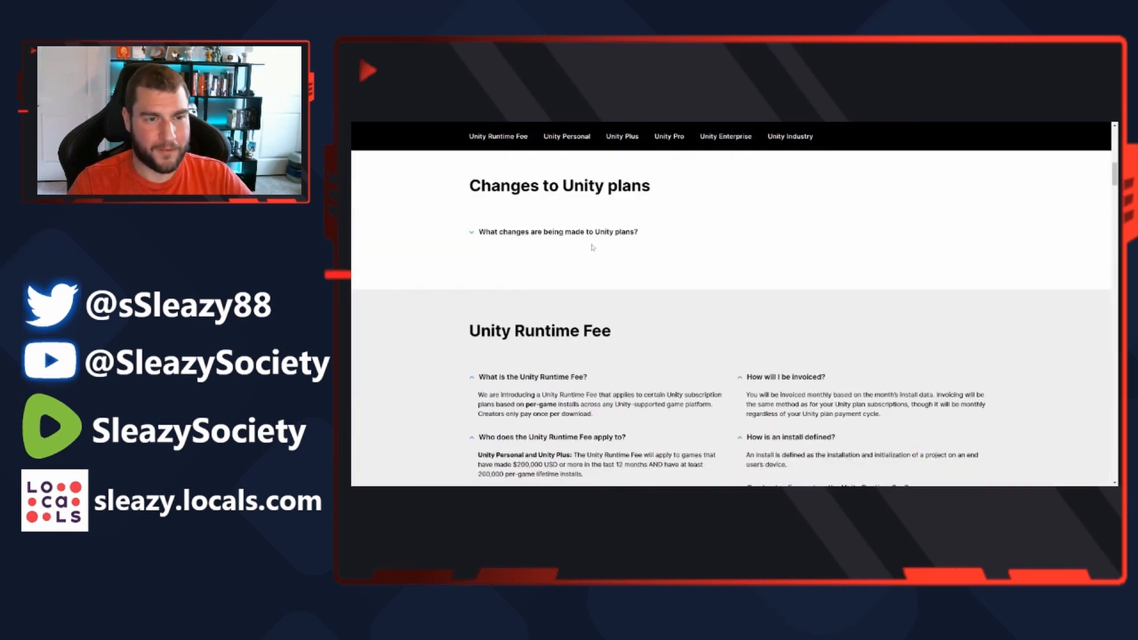
scroll("down", 3)
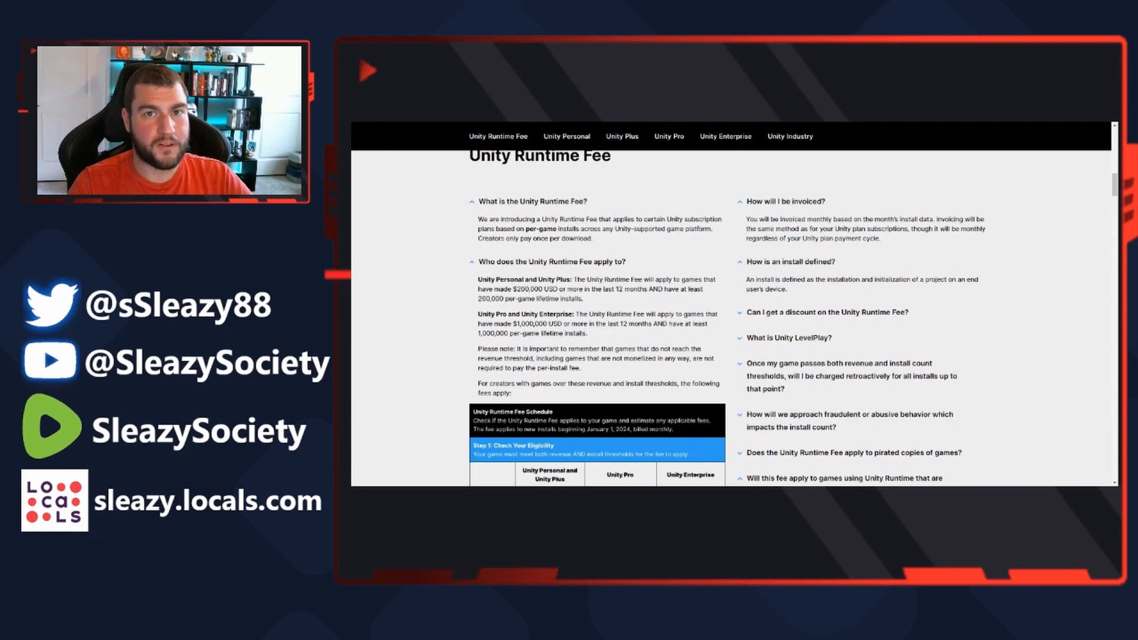
mouse_move(559, 219)
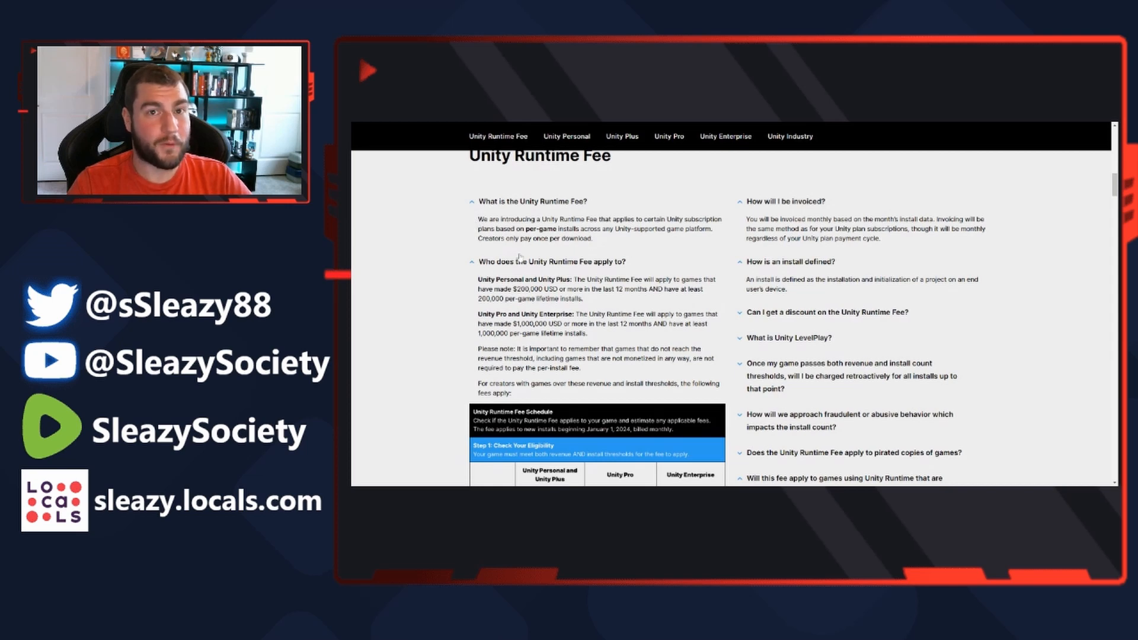
scroll("down", 3)
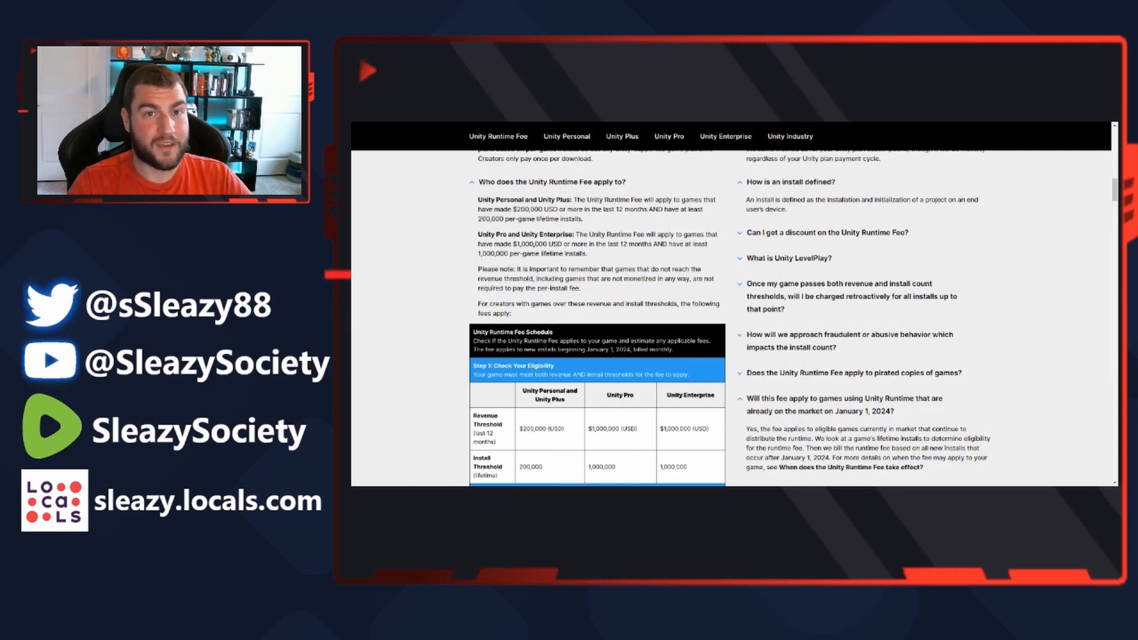
mouse_move(598, 263)
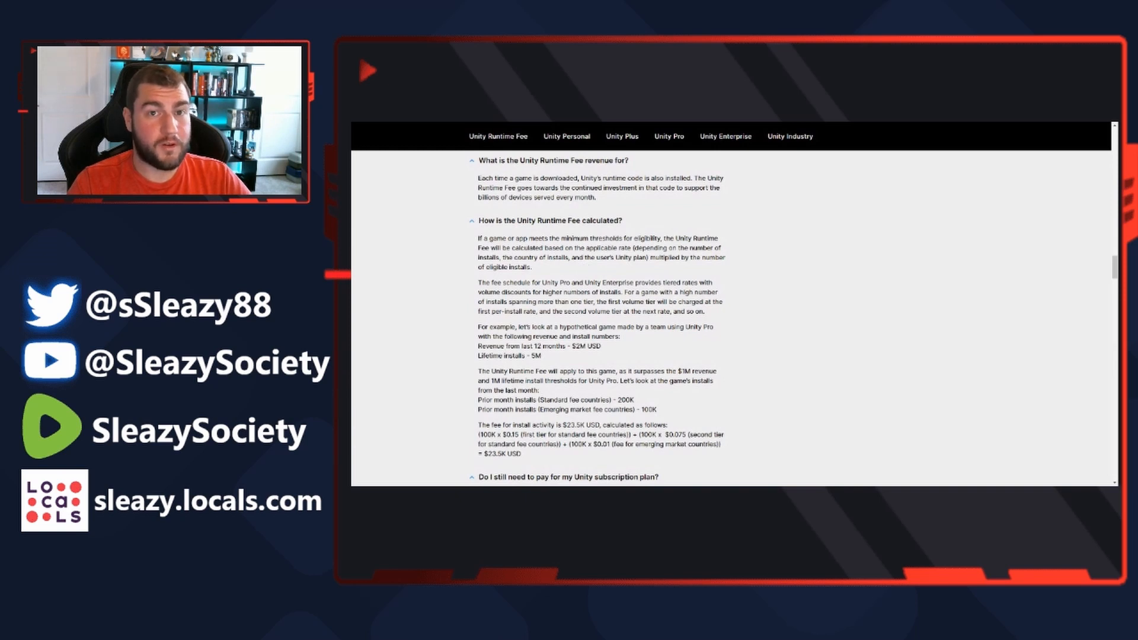
mouse_move(628, 272)
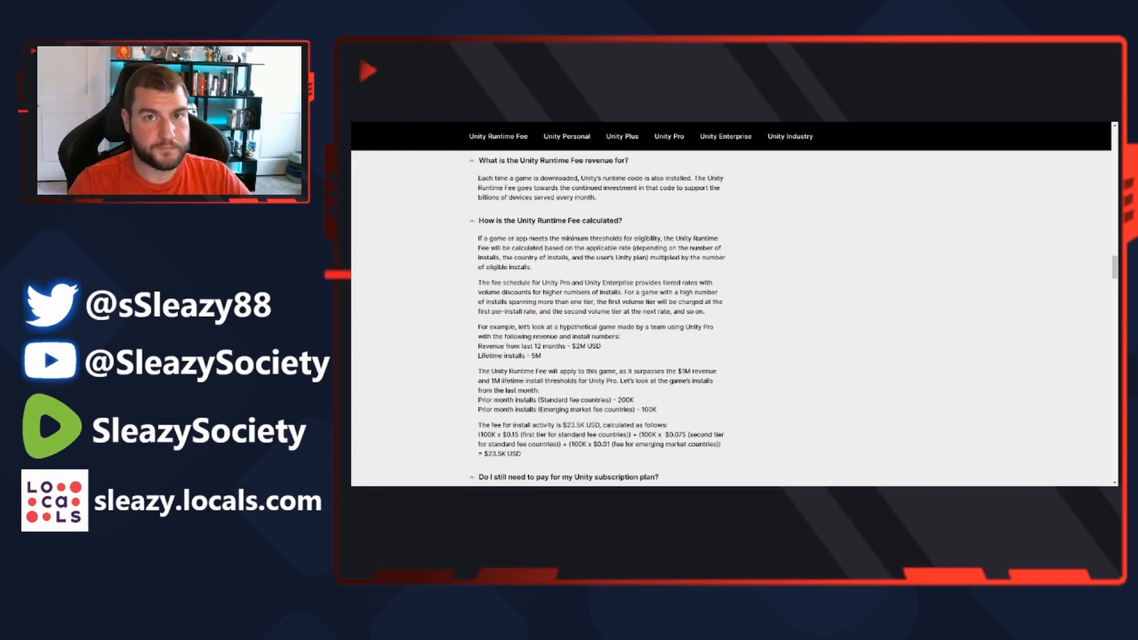
scroll("up", 3)
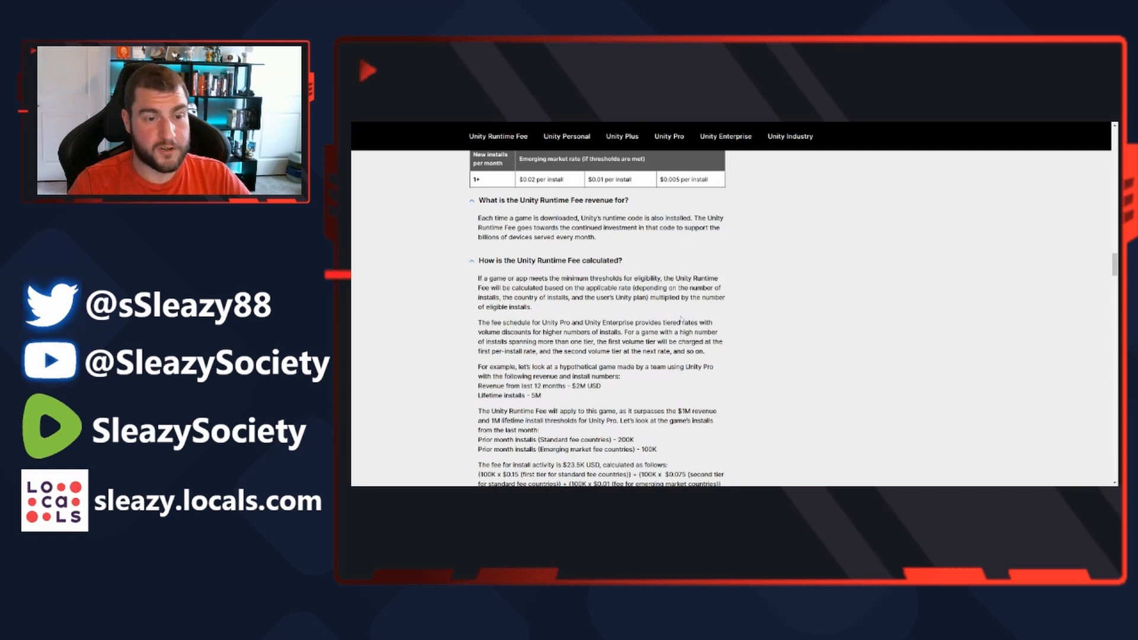
scroll("down", 3)
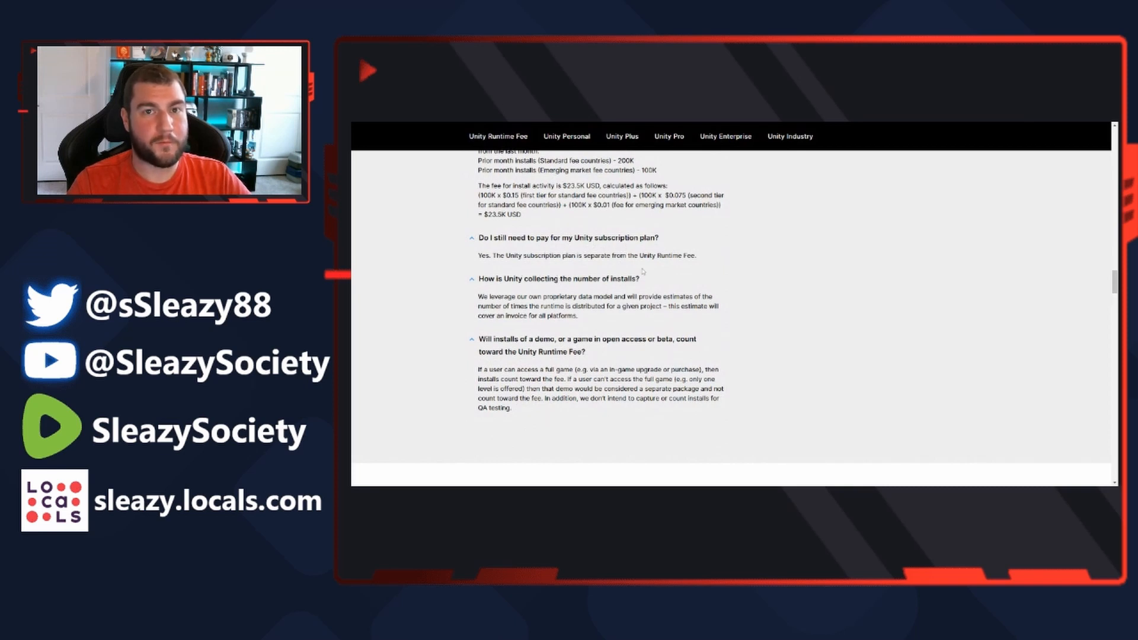
mouse_move(689, 268)
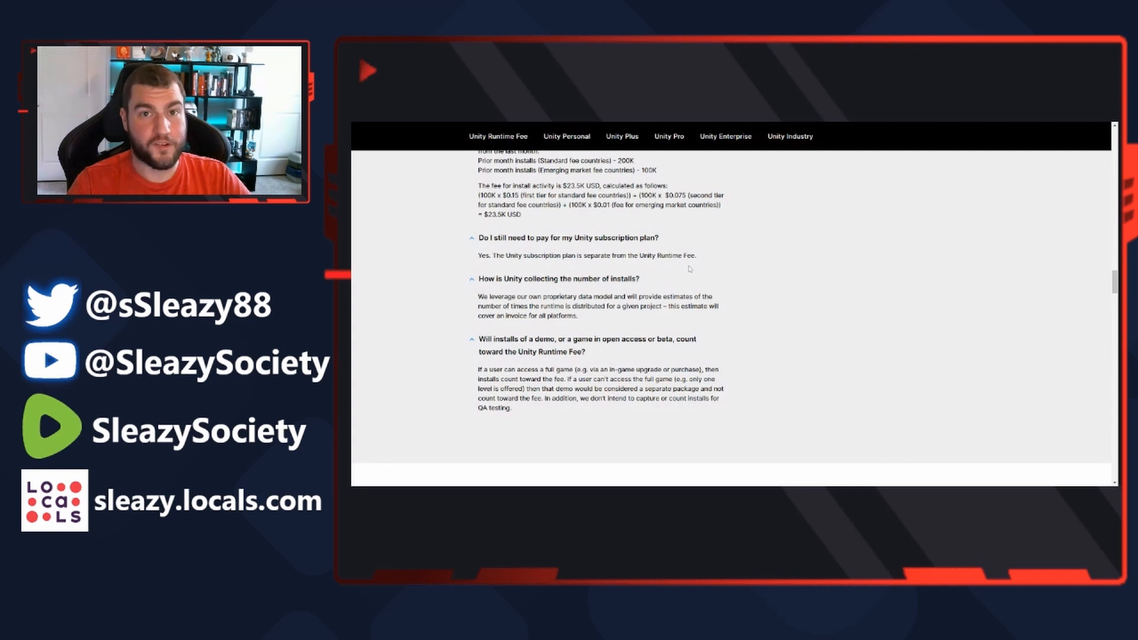
mouse_move(703, 282)
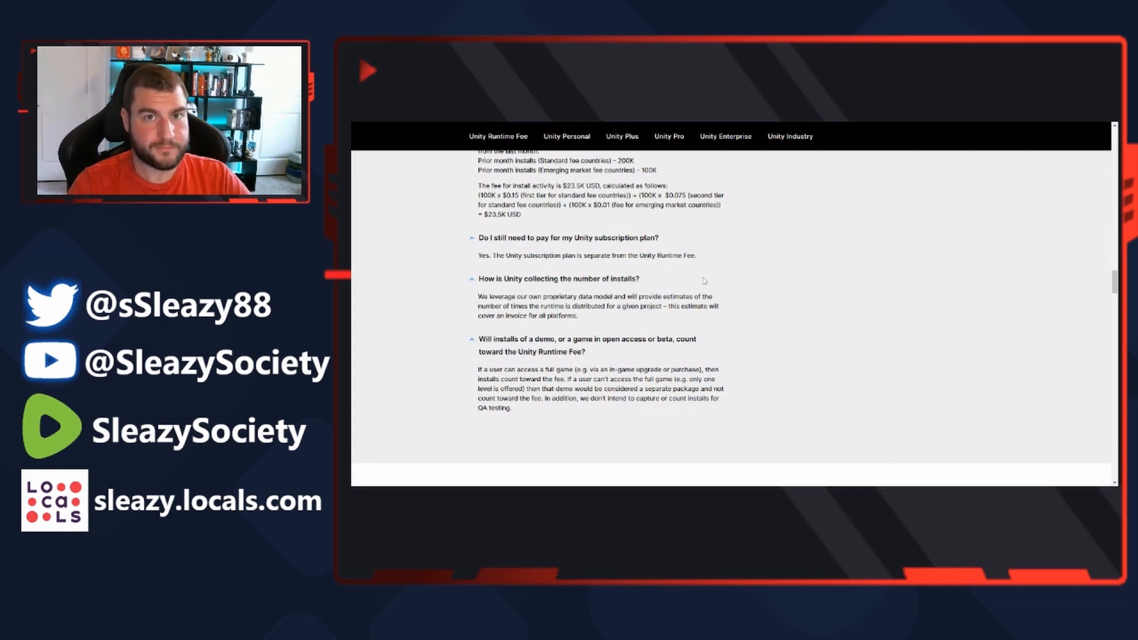
mouse_move(704, 281)
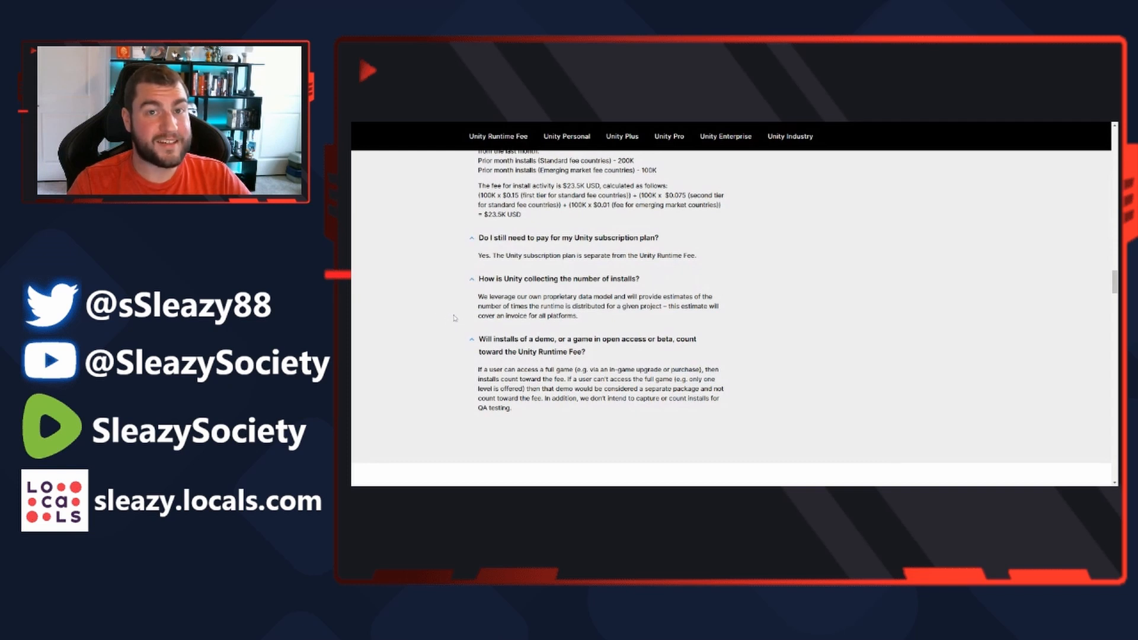
mouse_move(540, 332)
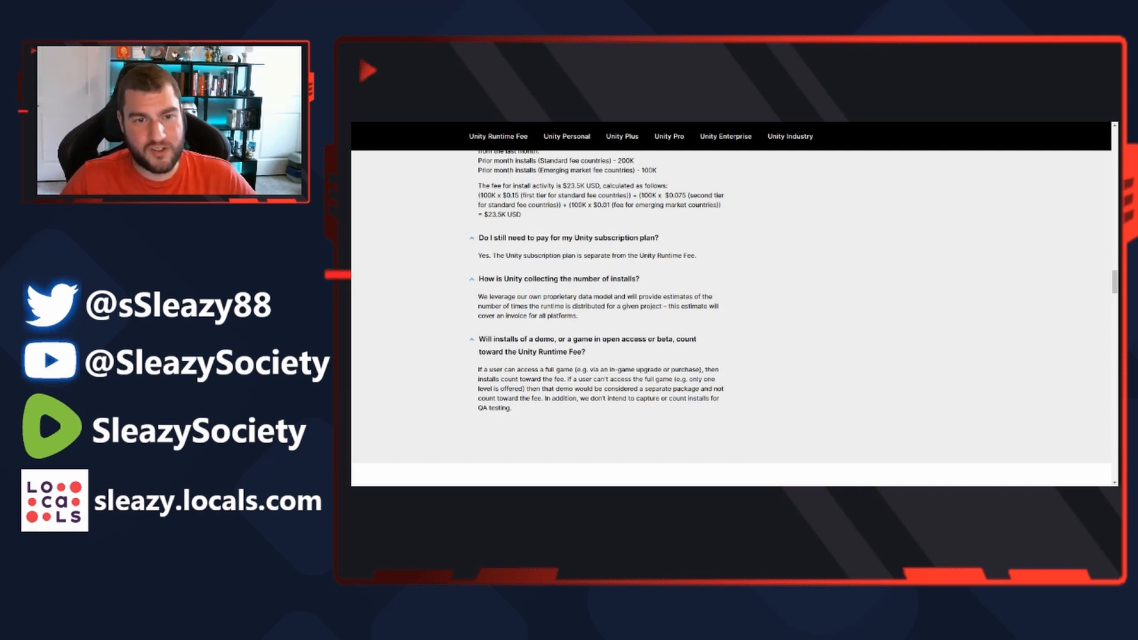
scroll("up", 3)
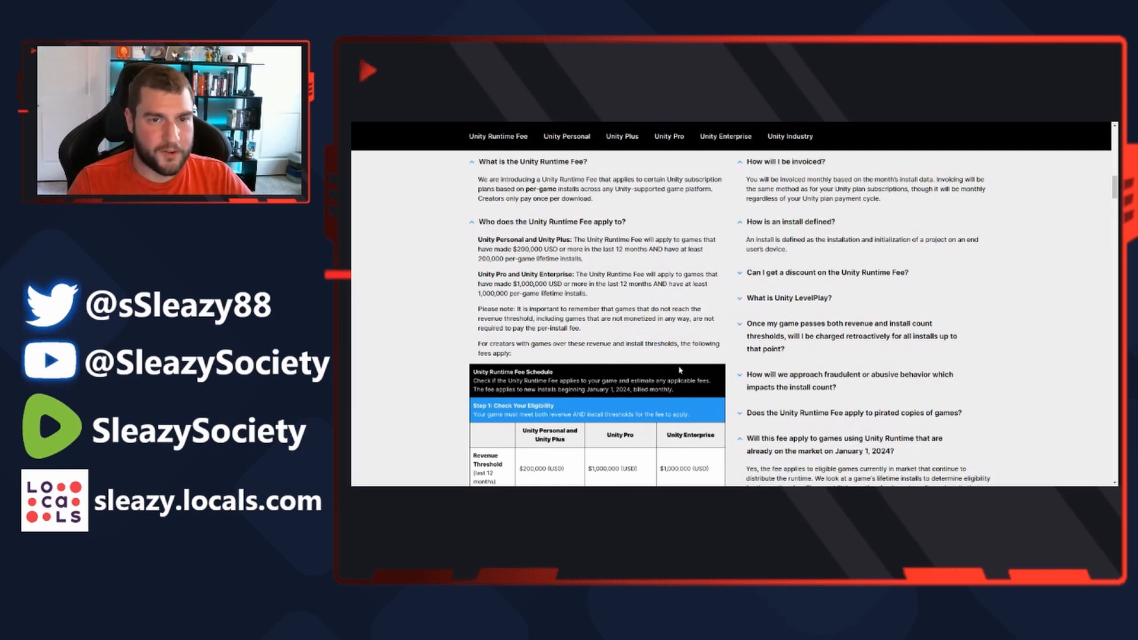
mouse_move(791, 267)
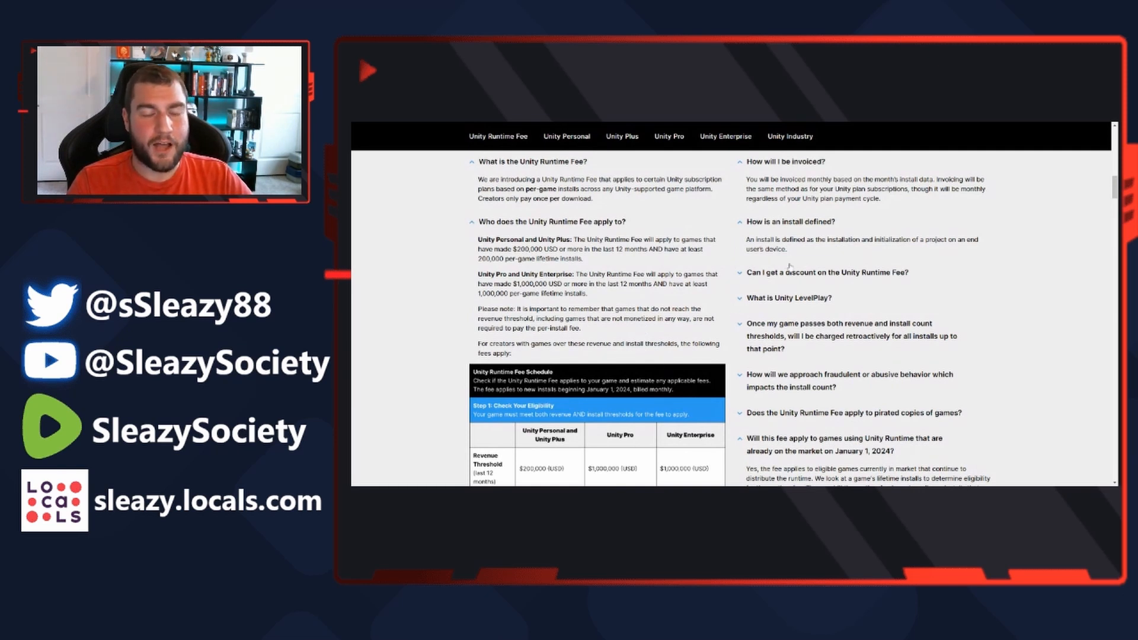
mouse_move(685, 334)
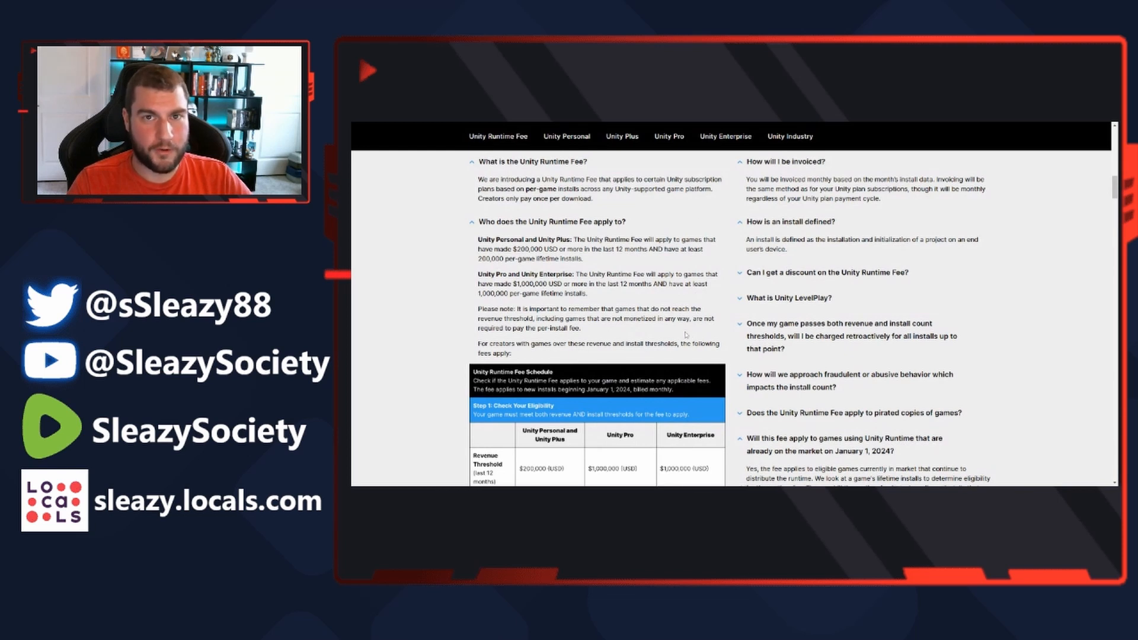
mouse_move(656, 357)
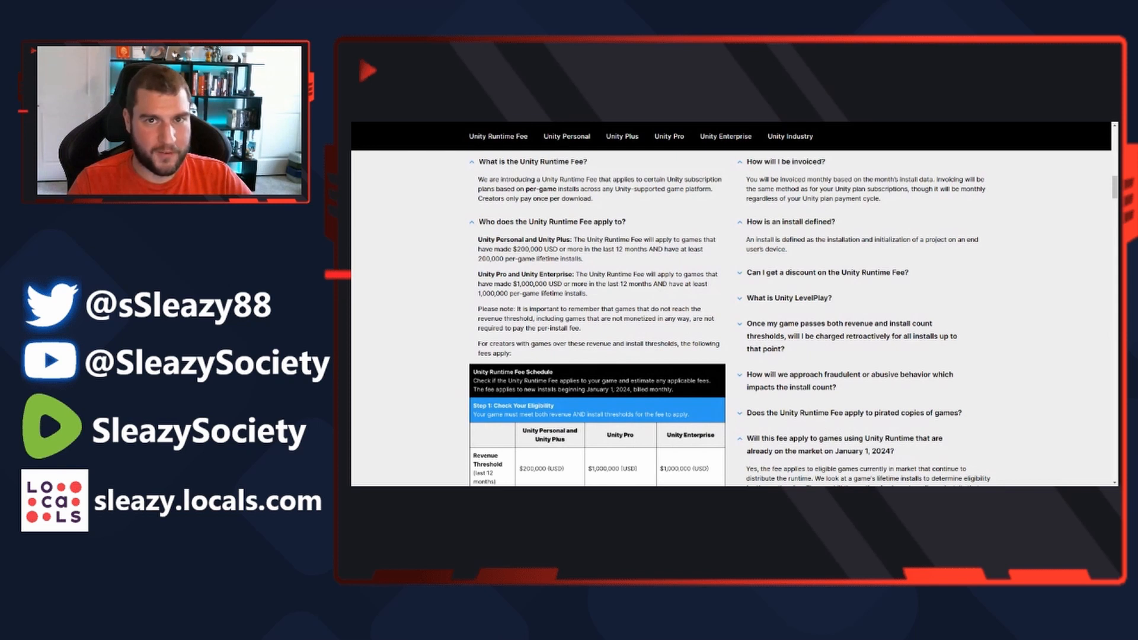
mouse_move(714, 296)
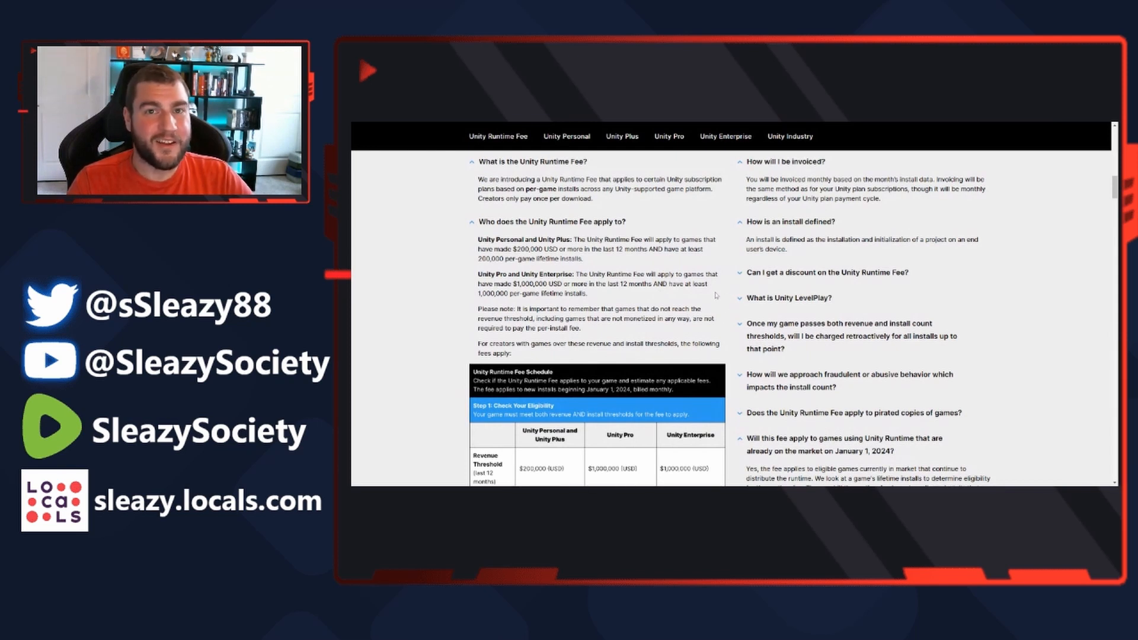
mouse_move(733, 283)
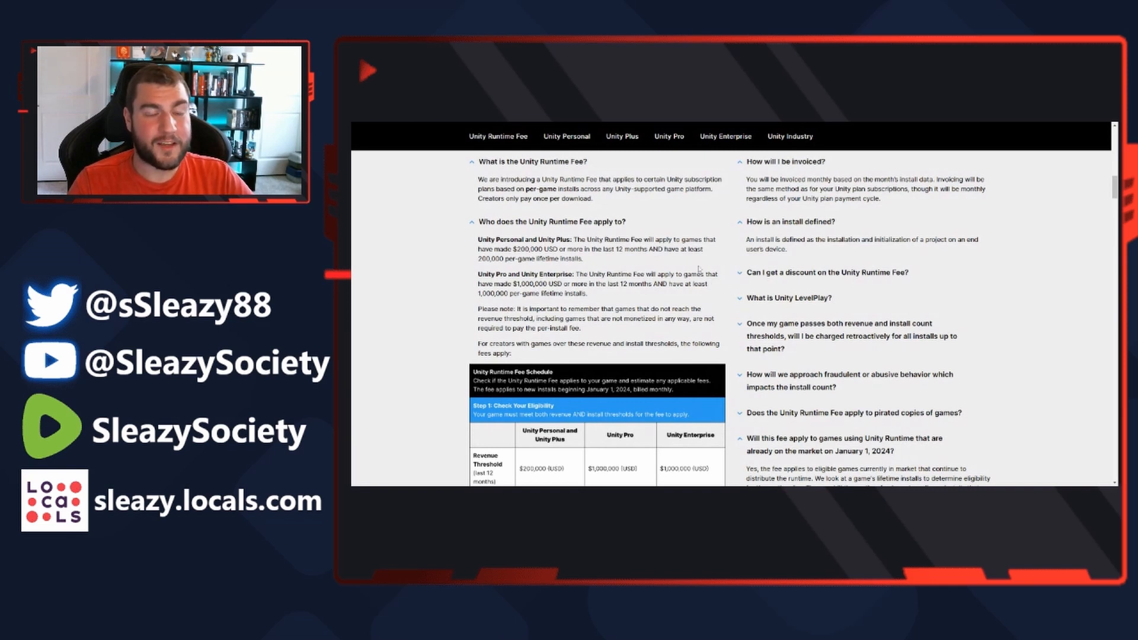
mouse_move(702, 260)
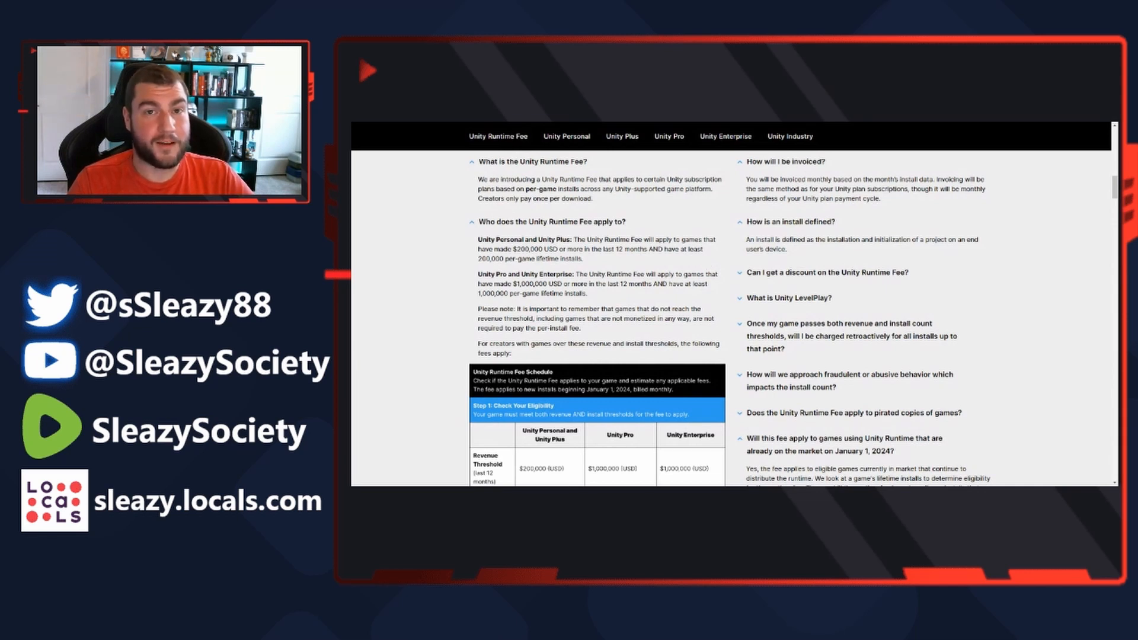
mouse_move(717, 269)
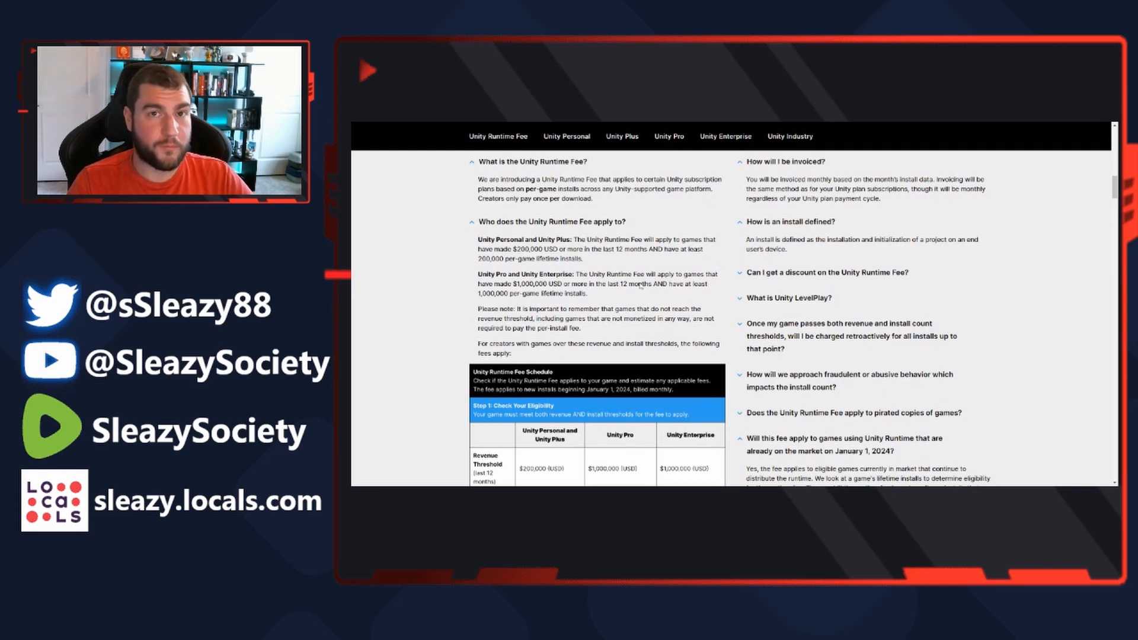
mouse_move(600, 329)
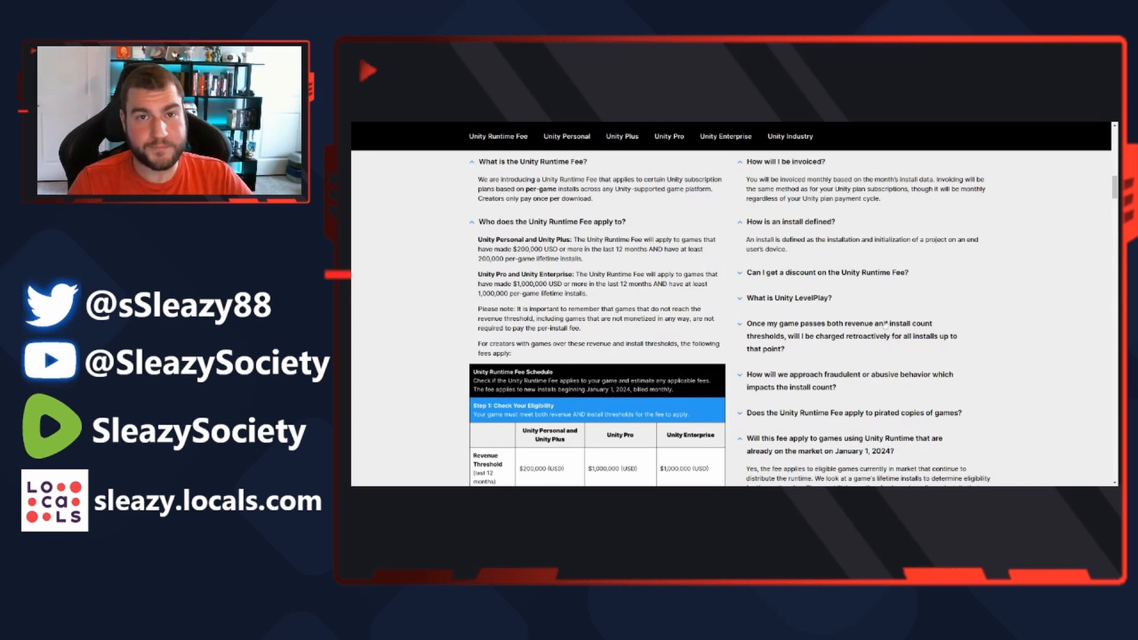
mouse_move(618, 333)
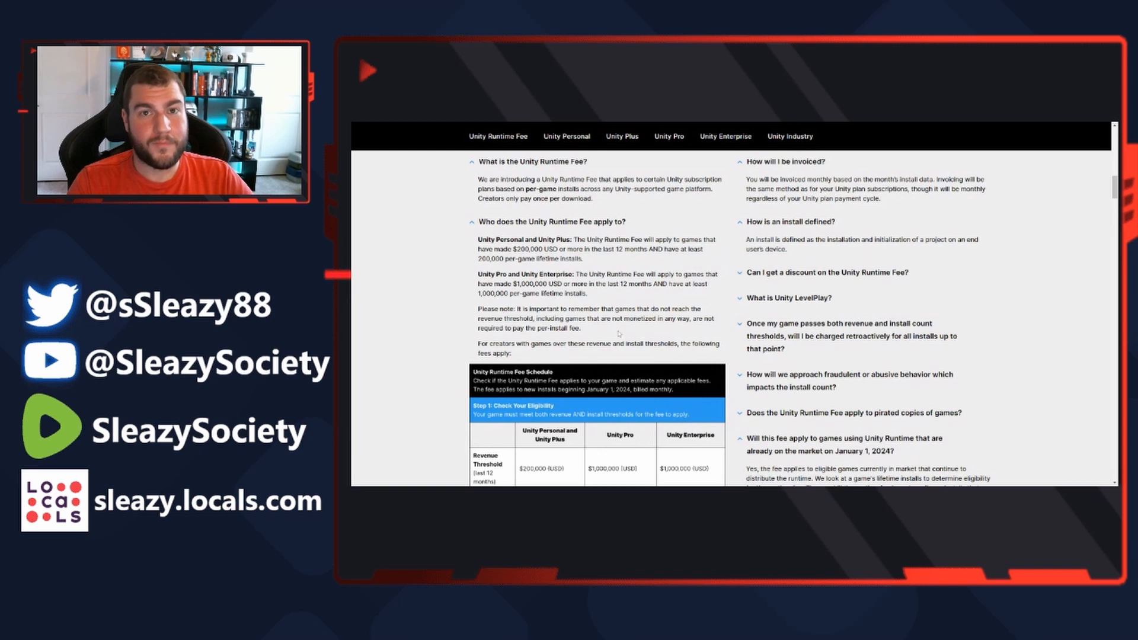
mouse_move(926, 295)
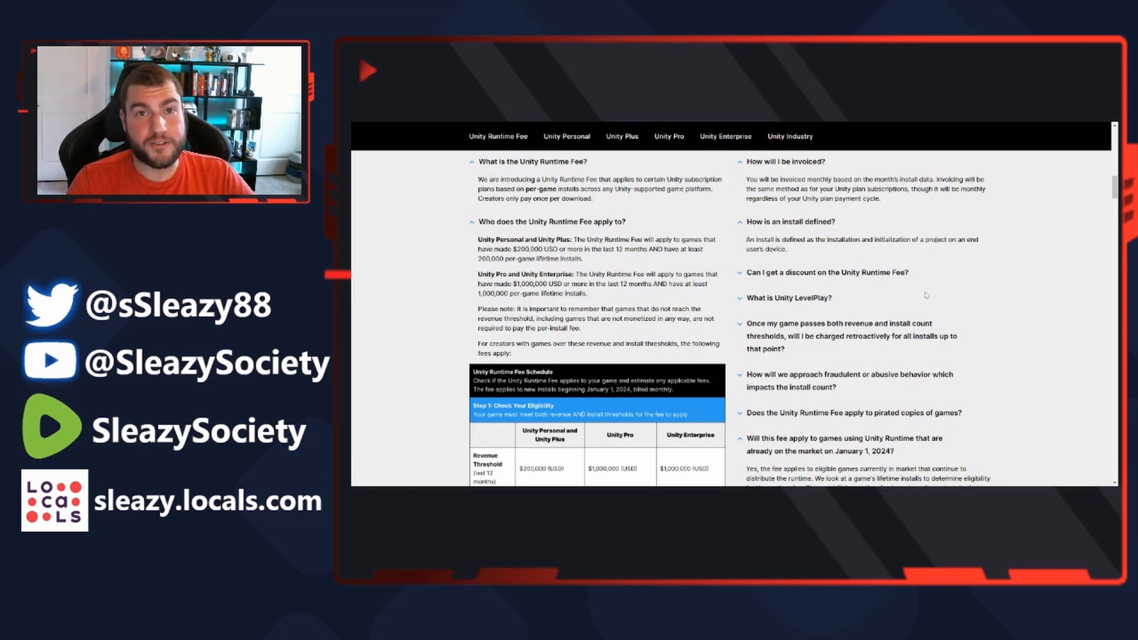
mouse_move(731, 320)
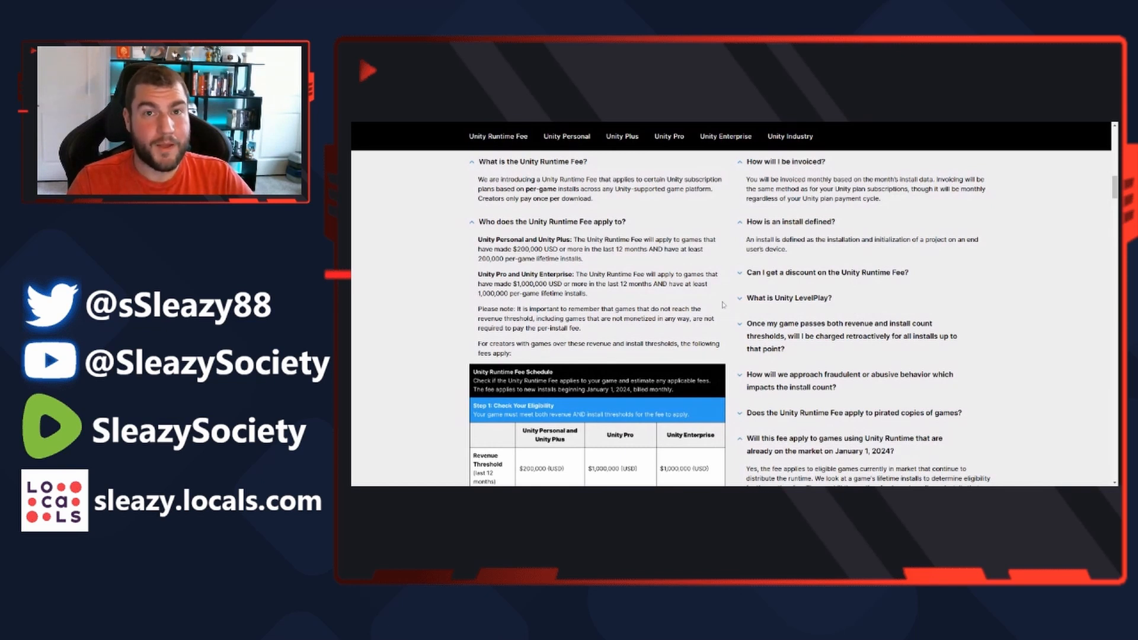
mouse_move(820, 257)
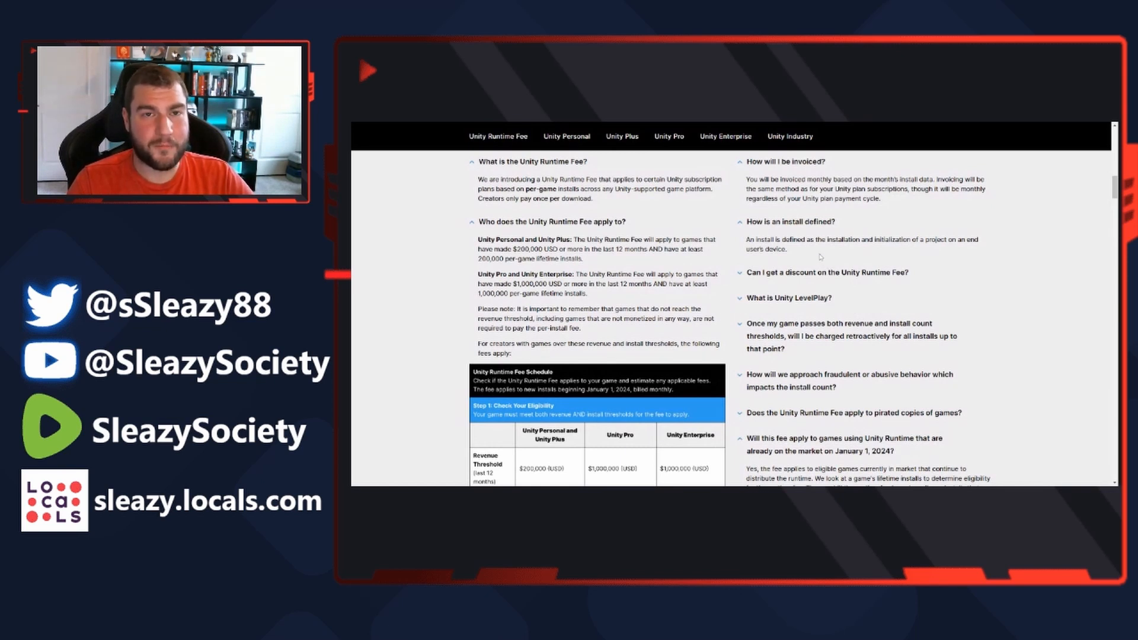
mouse_move(782, 274)
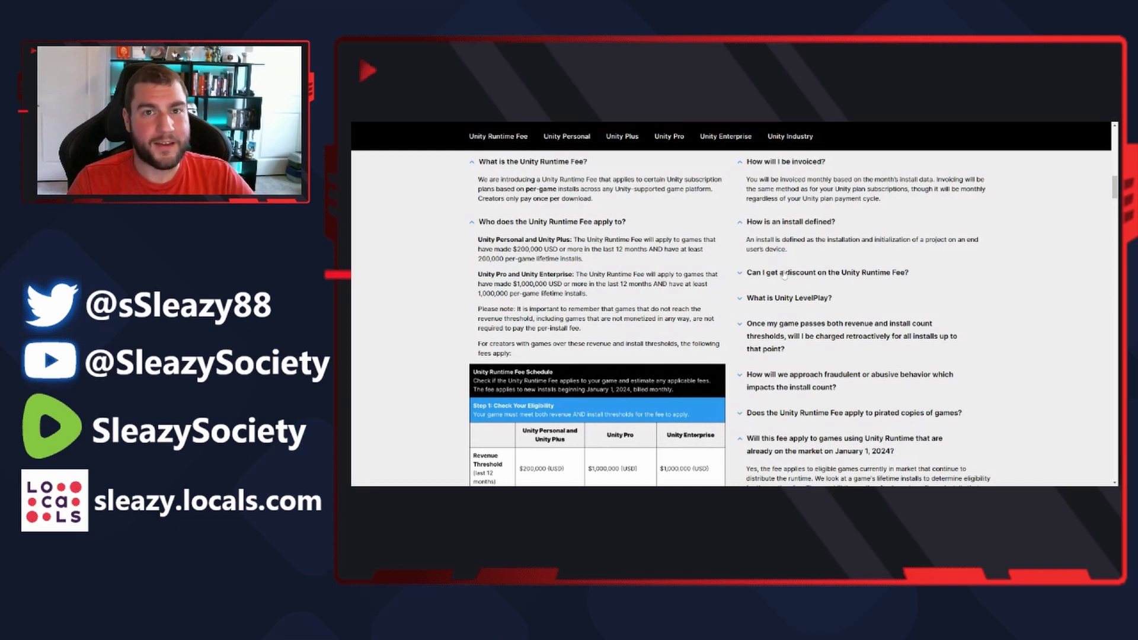
mouse_move(823, 258)
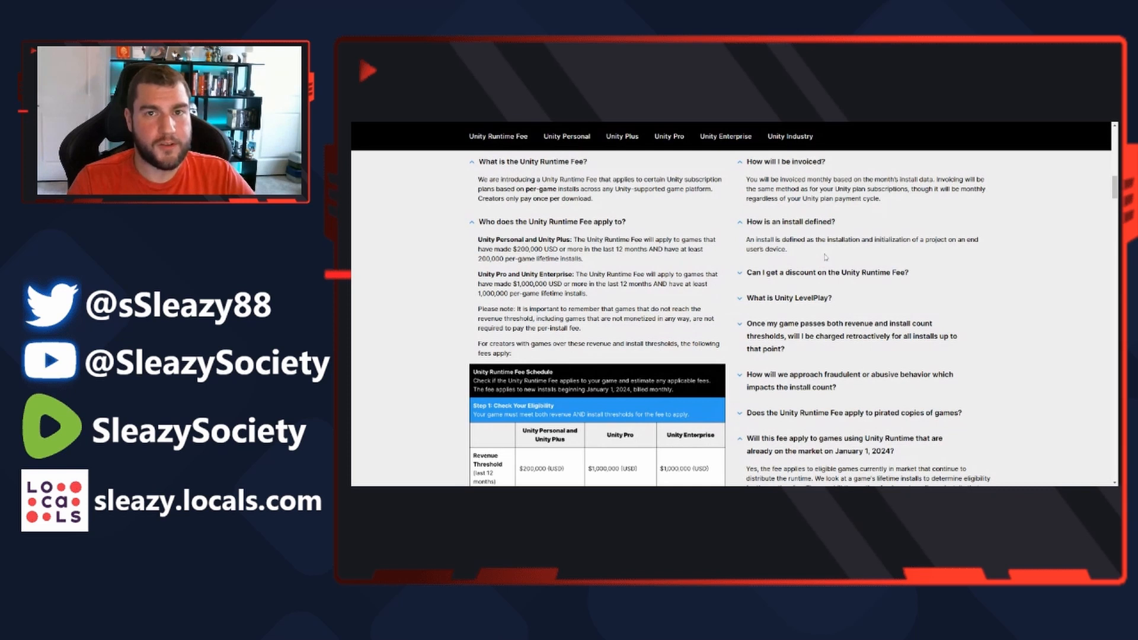
mouse_move(798, 255)
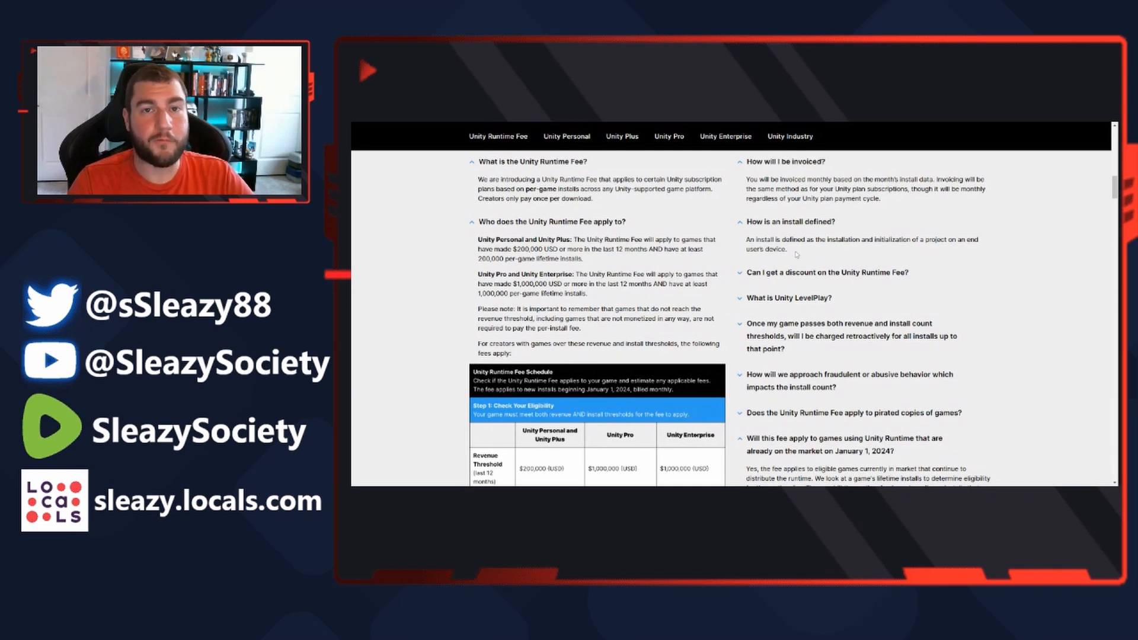
scroll("up", 3)
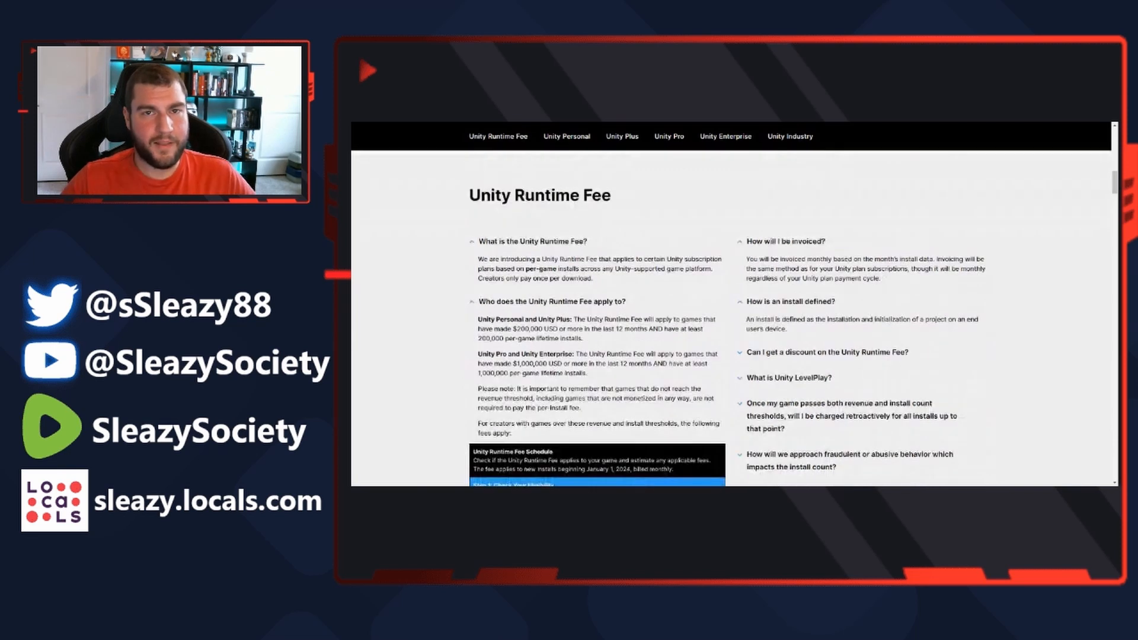